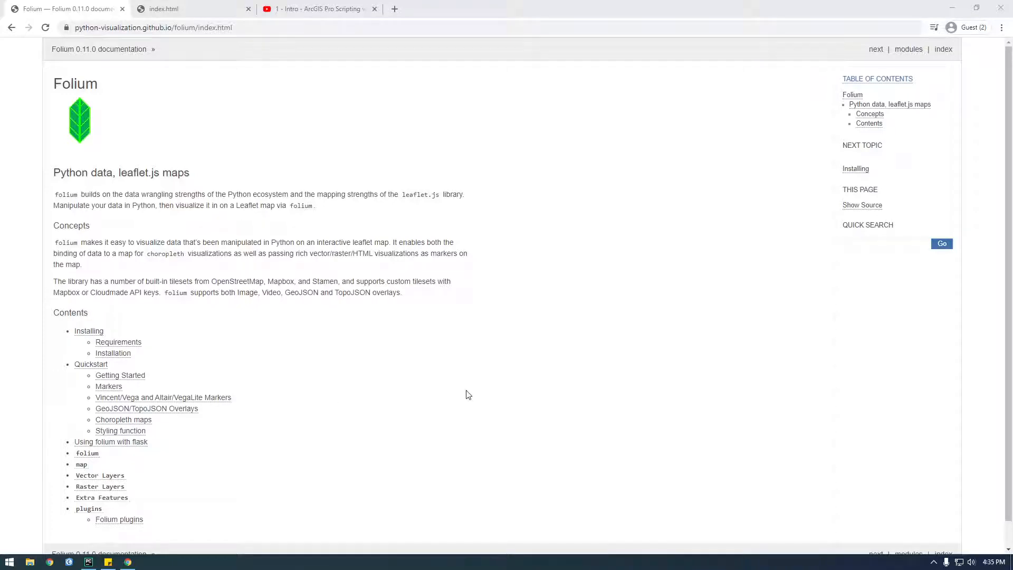
{"action": "mouse_move", "coordinate": [167, 215]}
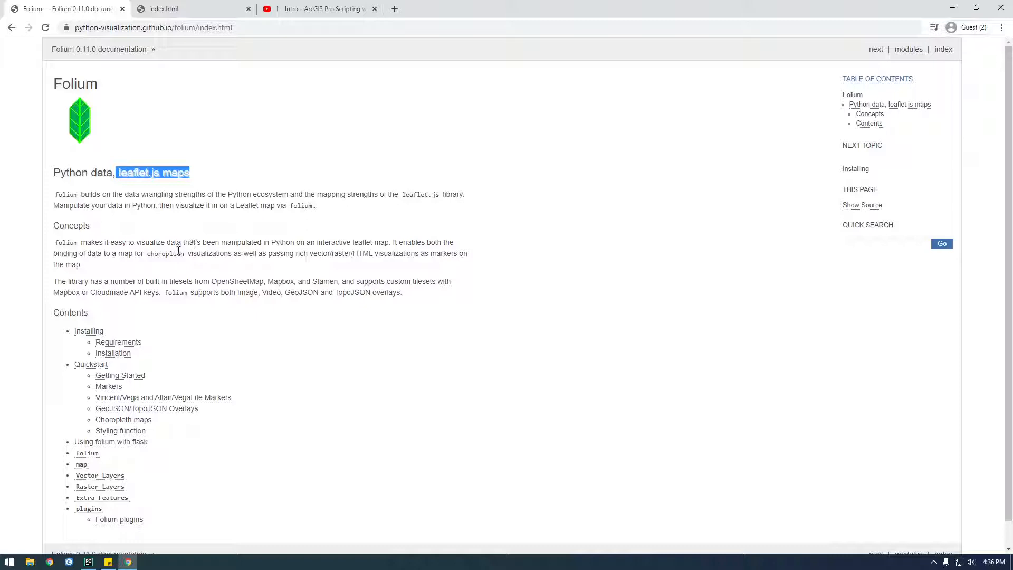
{"action": "mouse_move", "coordinate": [181, 215]}
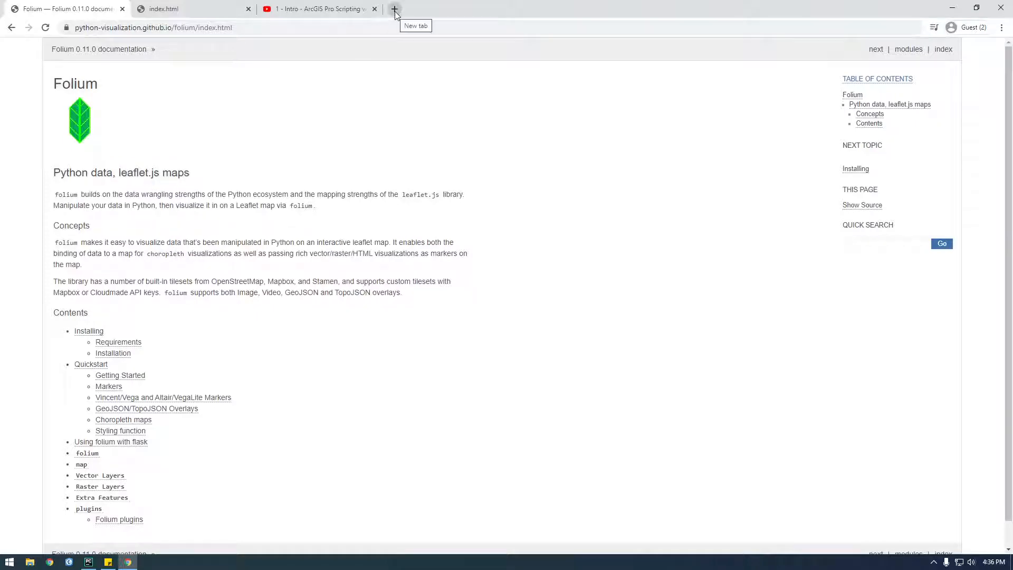
Step: Search Google for 'leaflet' in a new tab and land on the Leaflet homepage
{"action": "left_click", "coordinate": [395, 8]}
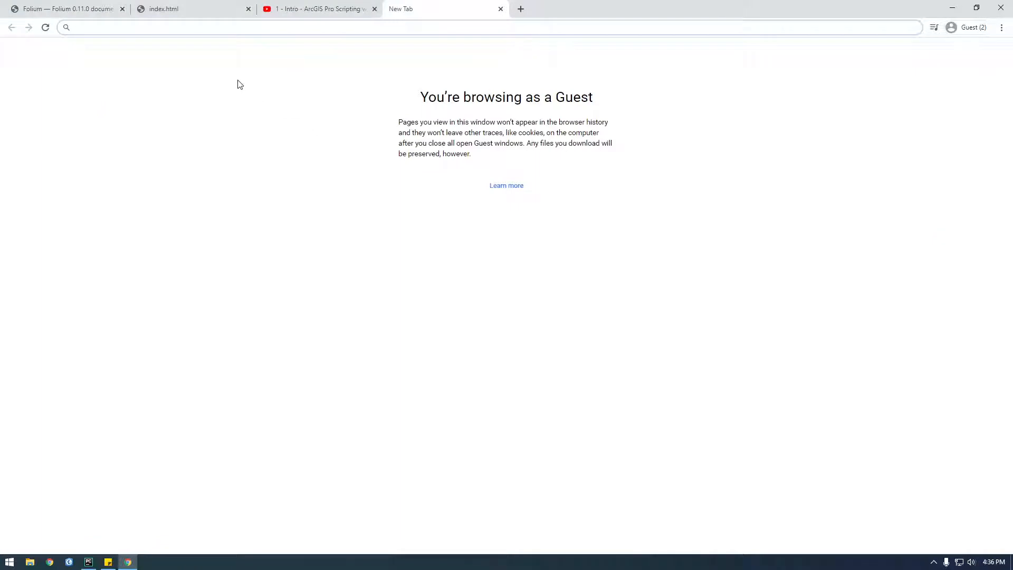
{"action": "type", "text": "leaf"}
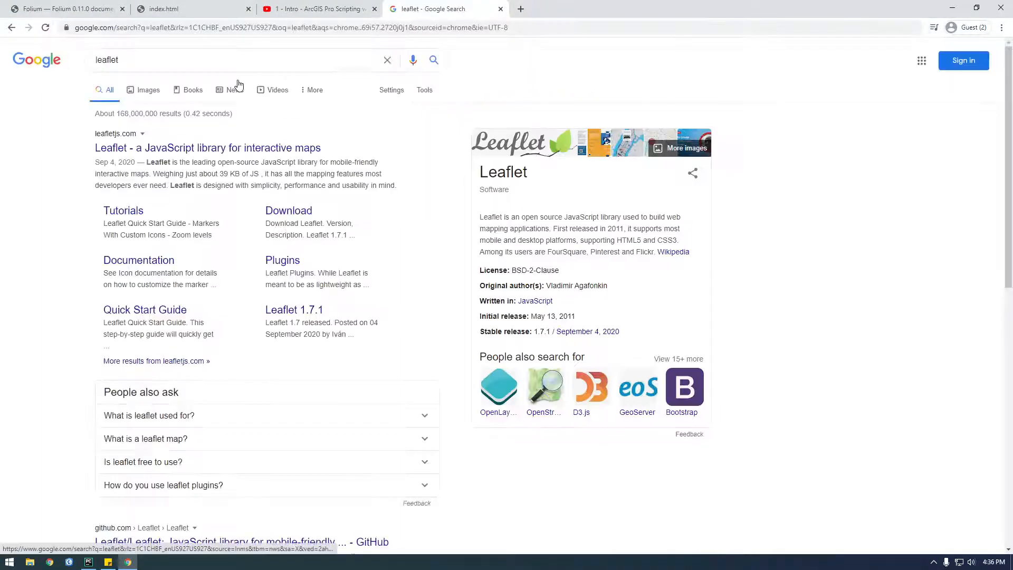
{"action": "left_click", "coordinate": [208, 148]}
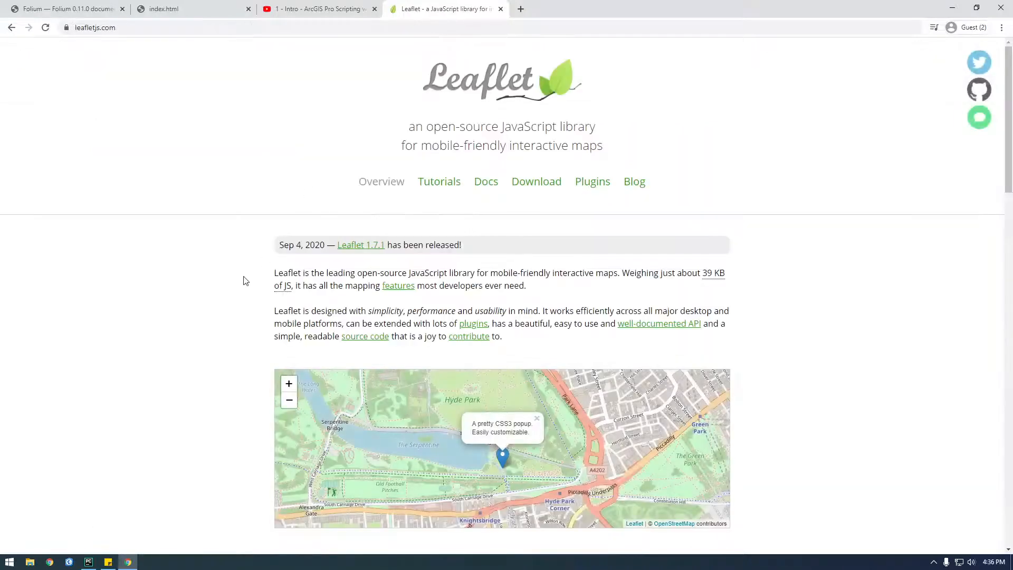
Step: Review the Leaflet example map and its code, then return to the YouTube video
{"action": "scroll", "scroll_direction": "down", "scroll_amount": 3}
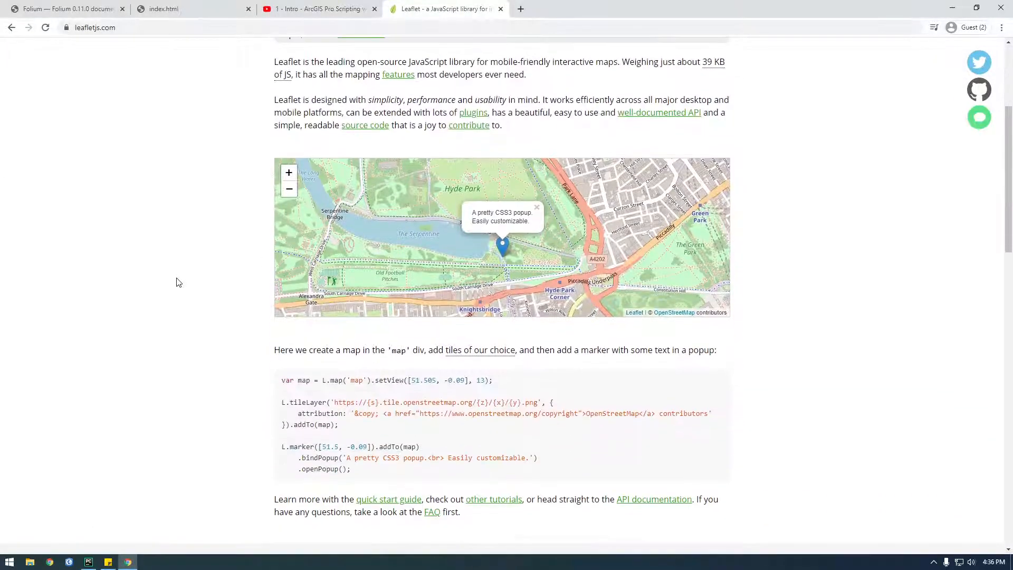
{"action": "scroll", "scroll_direction": "down", "scroll_amount": 3}
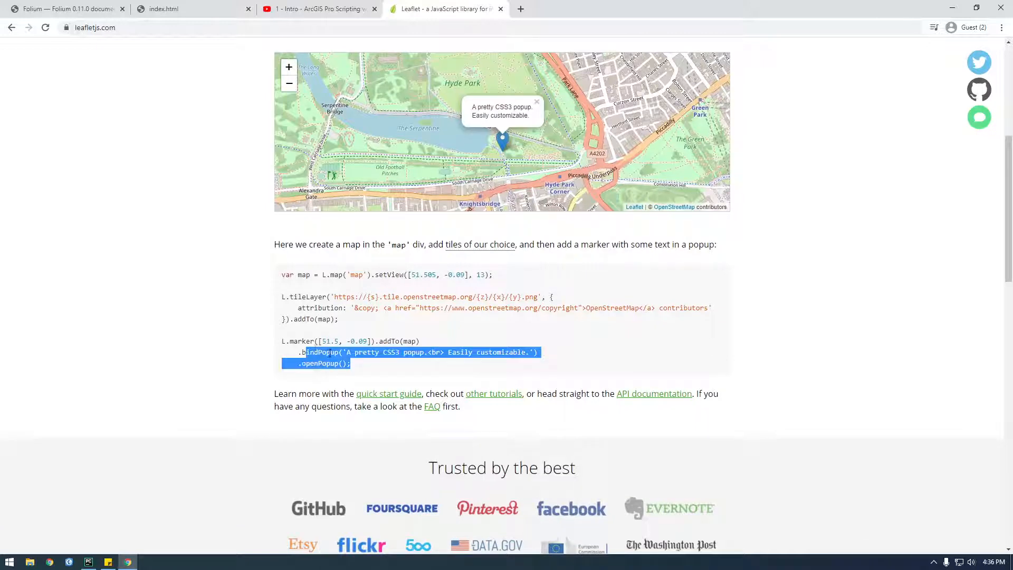
{"action": "left_click", "coordinate": [362, 367]}
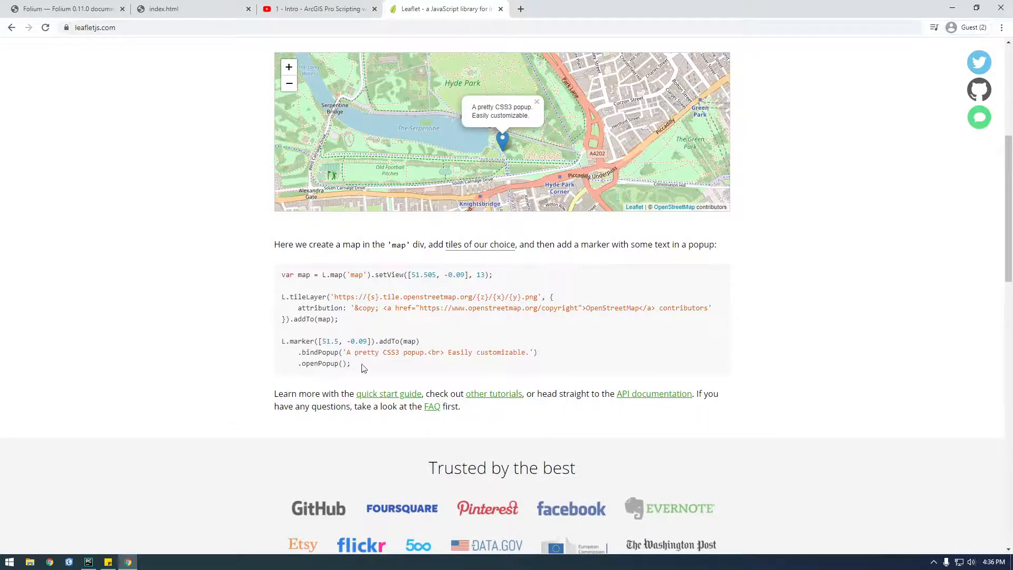
{"action": "scroll", "scroll_direction": "up", "scroll_amount": 3}
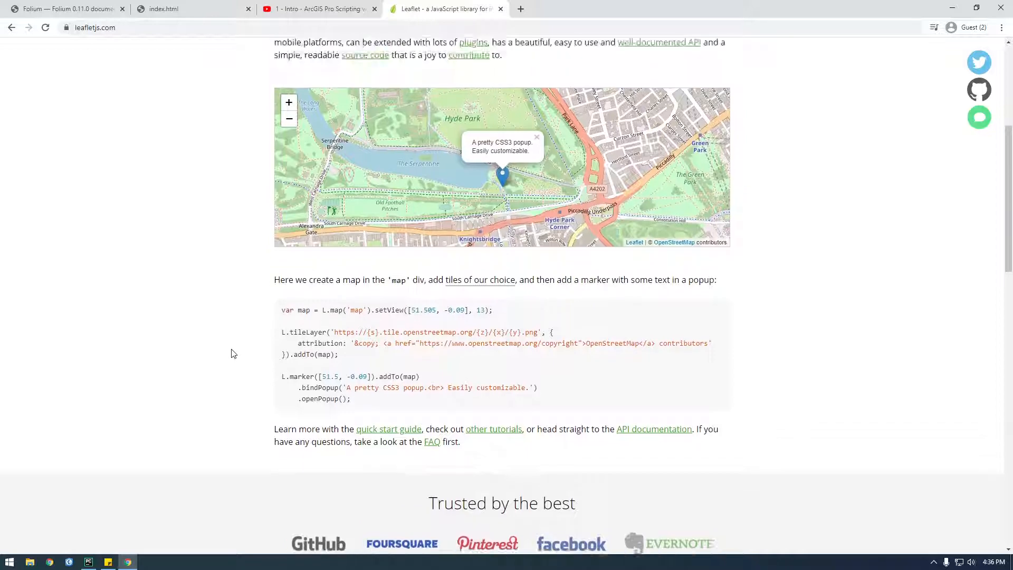
{"action": "left_click", "coordinate": [317, 10]}
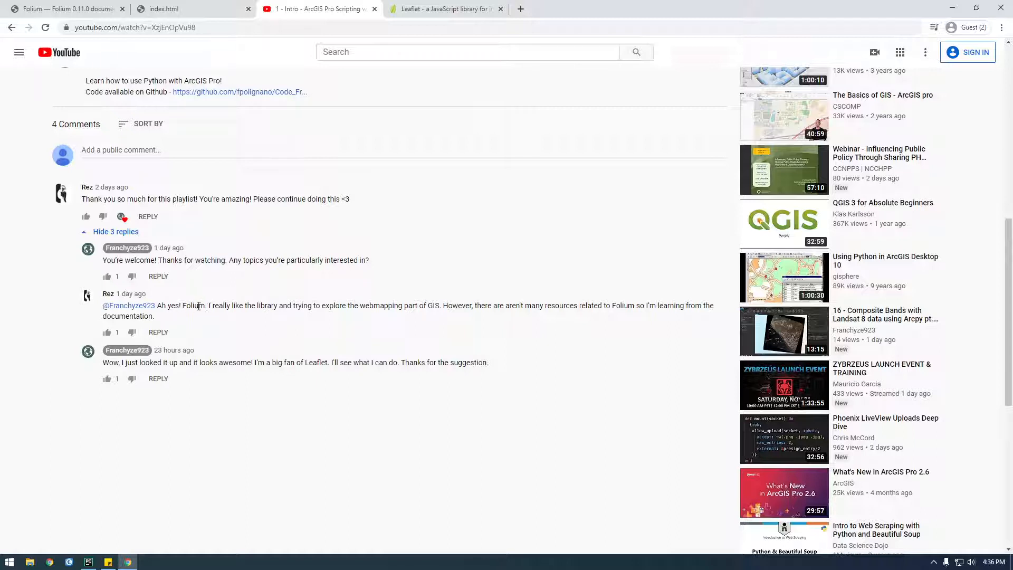
{"action": "mouse_move", "coordinate": [184, 315]}
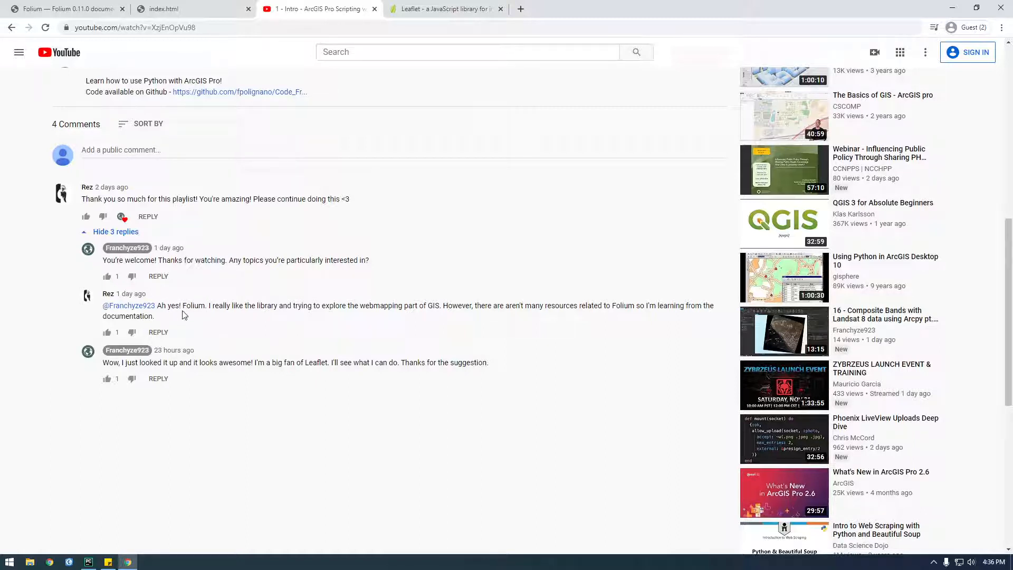
{"action": "mouse_move", "coordinate": [173, 322]}
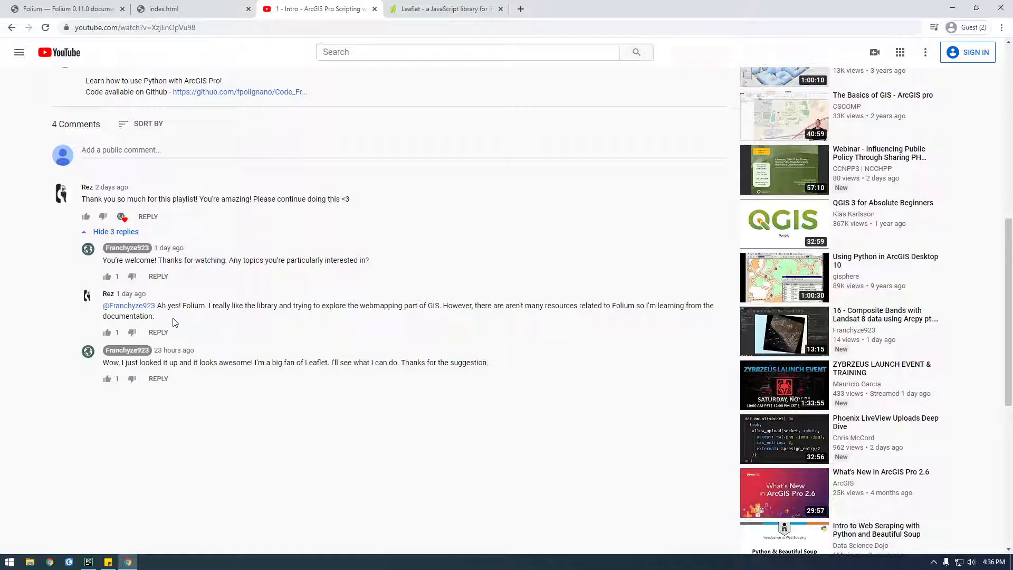
{"action": "mouse_move", "coordinate": [210, 356]}
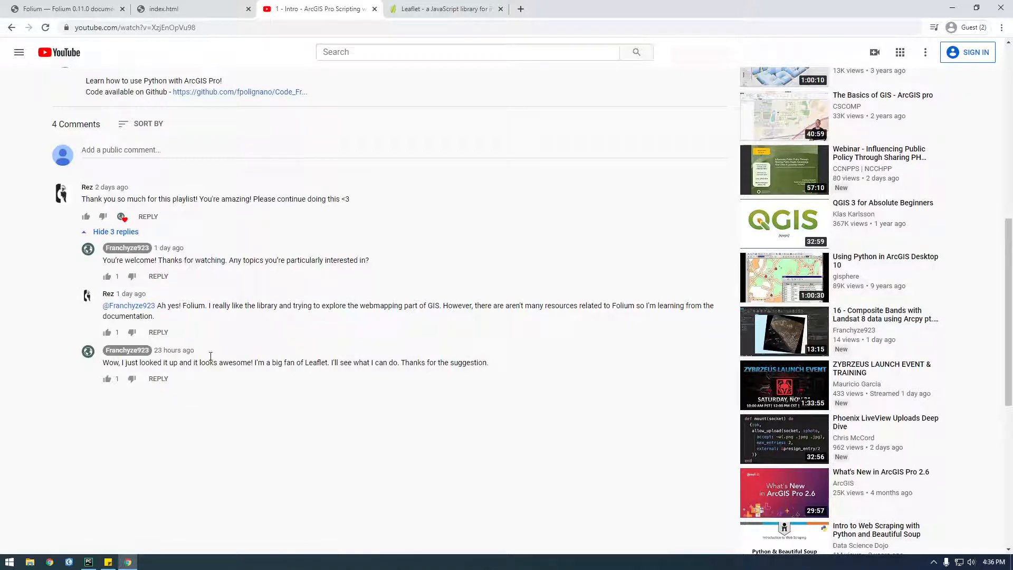
{"action": "mouse_move", "coordinate": [116, 56]}
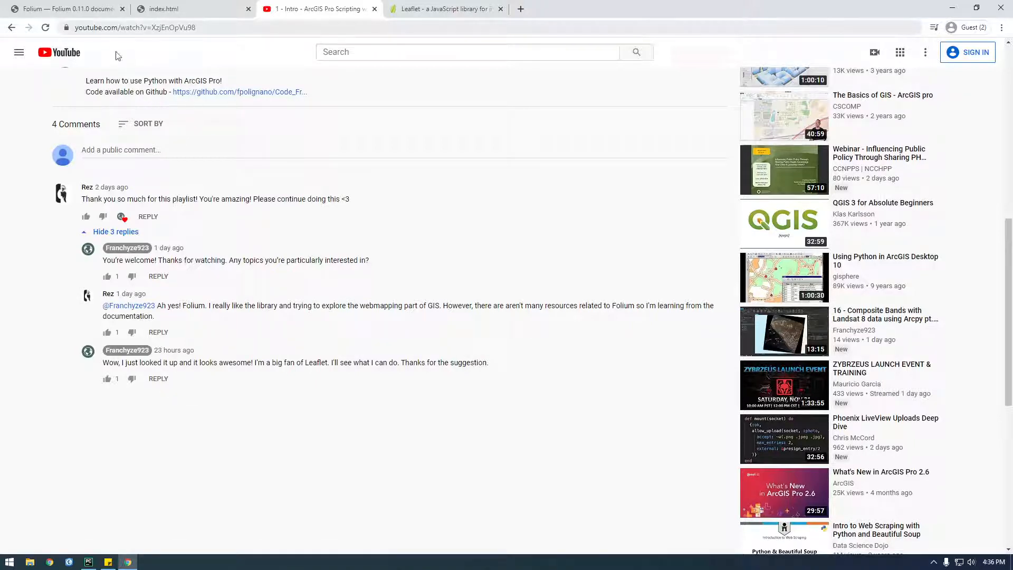
Step: Return to the Folium documentation page after reading the comments
{"action": "left_click", "coordinate": [64, 8]}
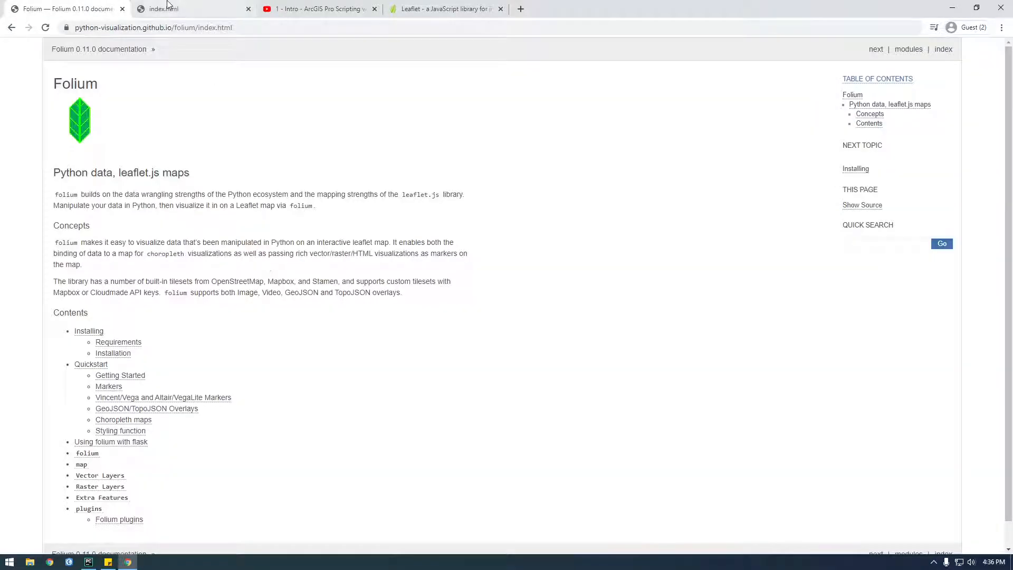
Step: Check the Cabo Verde (531239) and Saint Helena population popups on the generated world map
{"action": "left_click", "coordinate": [188, 8]}
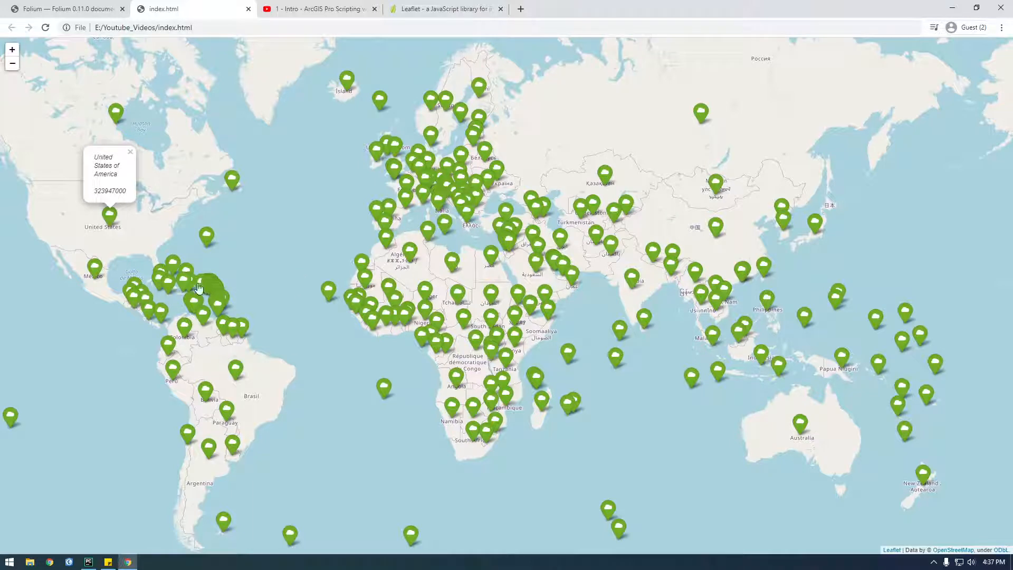
{"action": "mouse_move", "coordinate": [214, 291]}
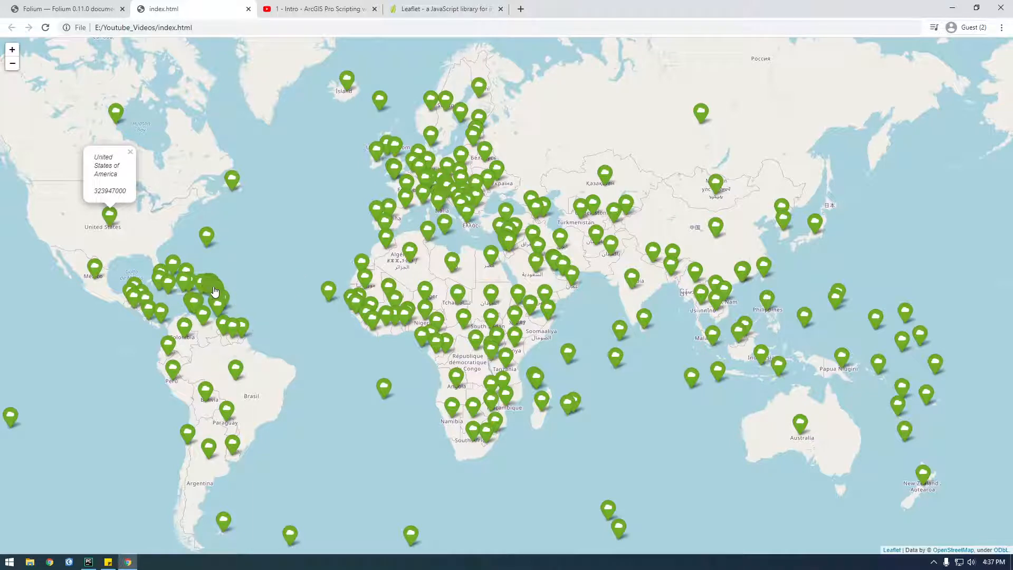
{"action": "mouse_move", "coordinate": [619, 337]}
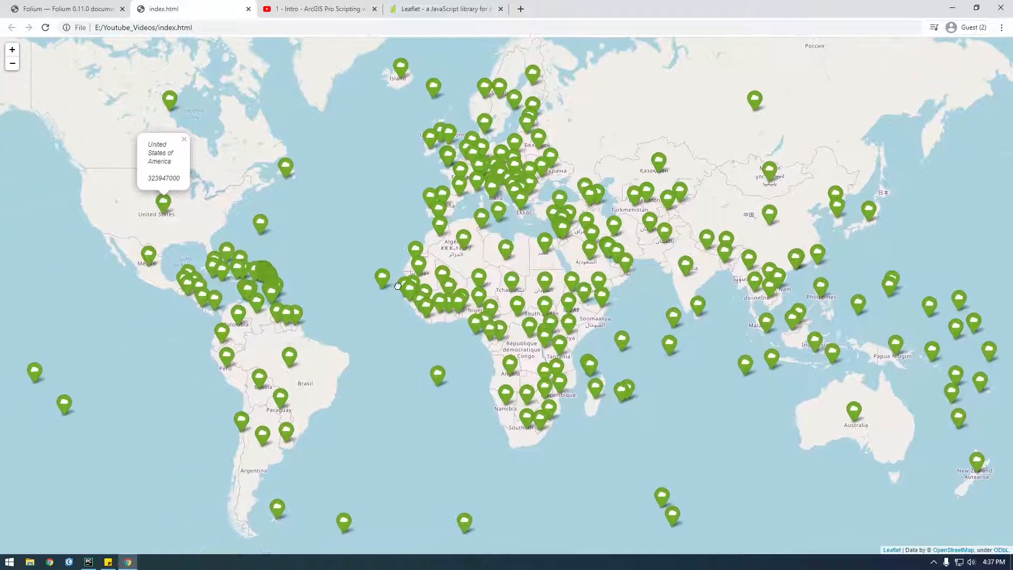
{"action": "left_click", "coordinate": [383, 279]}
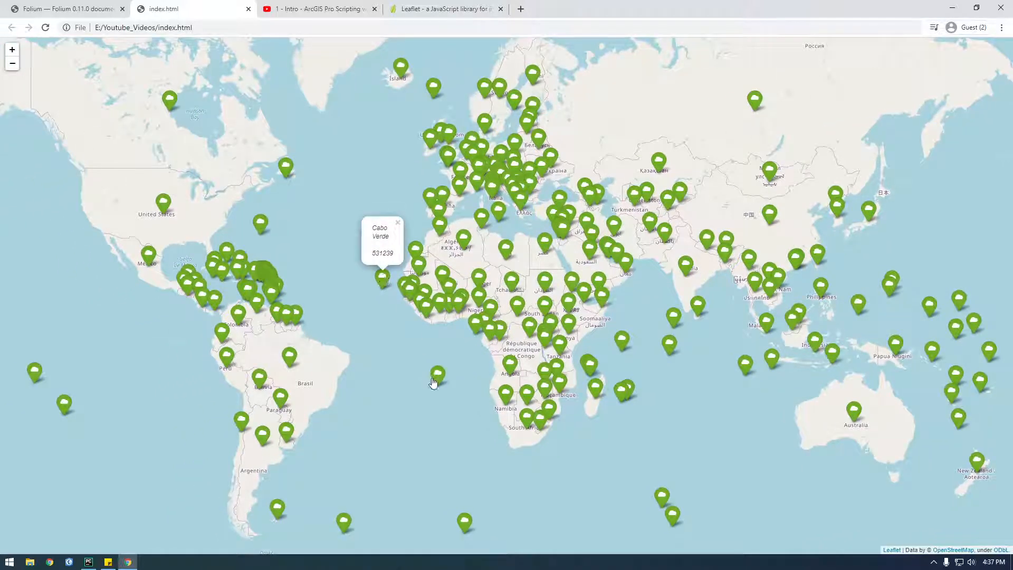
{"action": "left_click", "coordinate": [437, 375]}
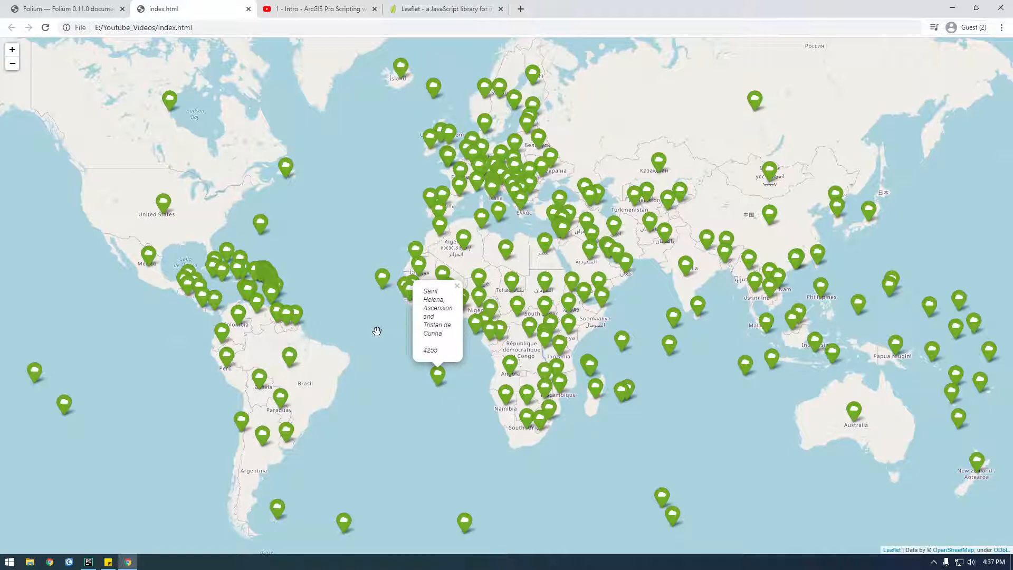
{"action": "mouse_move", "coordinate": [382, 282]}
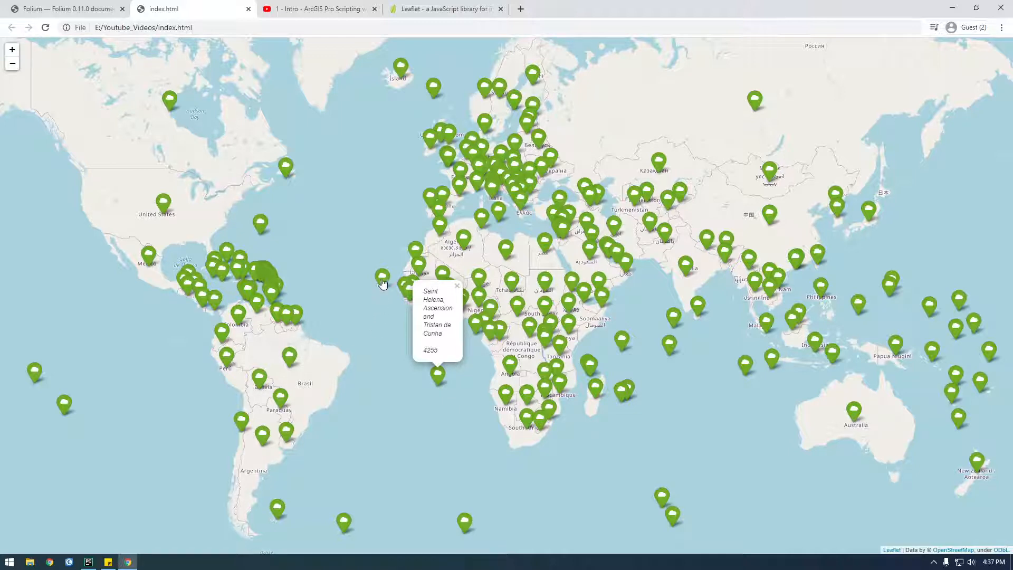
{"action": "left_click", "coordinate": [382, 274]}
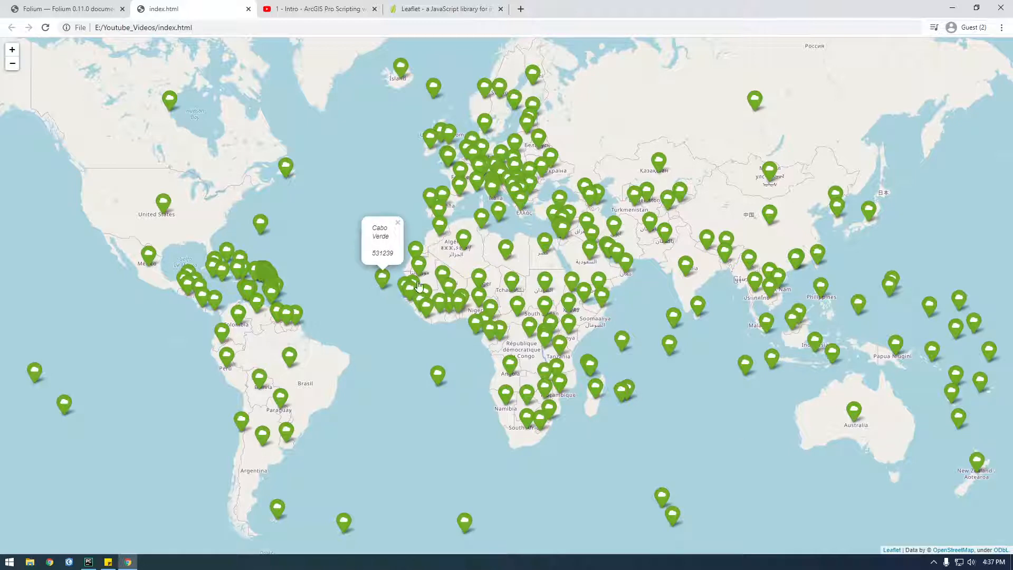
{"action": "double_click", "coordinate": [381, 252]}
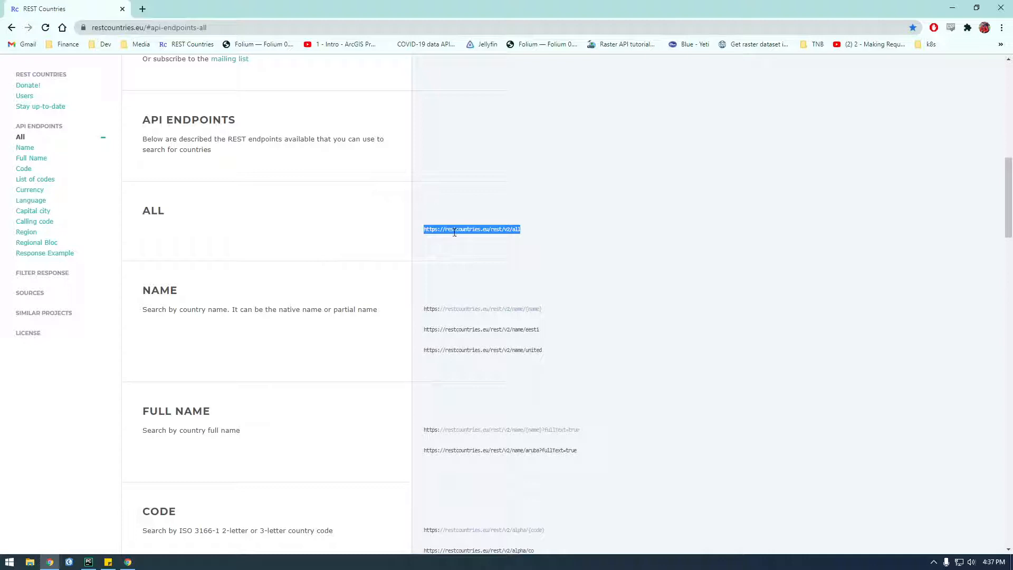
Step: View the raw JSON from the /rest/v2/all endpoint, then return to the index.html map
{"action": "left_click", "coordinate": [471, 228]}
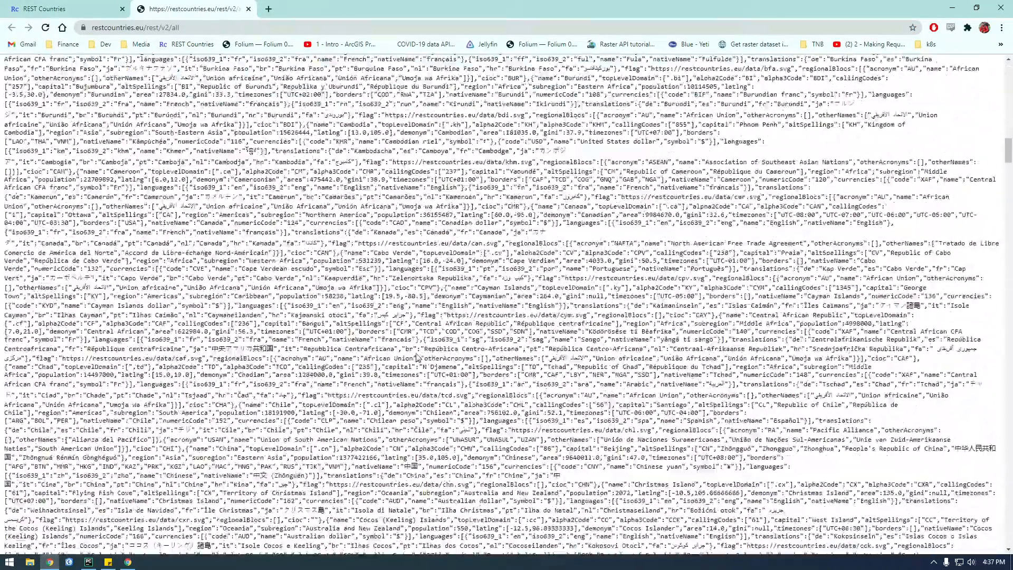
{"action": "left_click", "coordinate": [11, 27]}
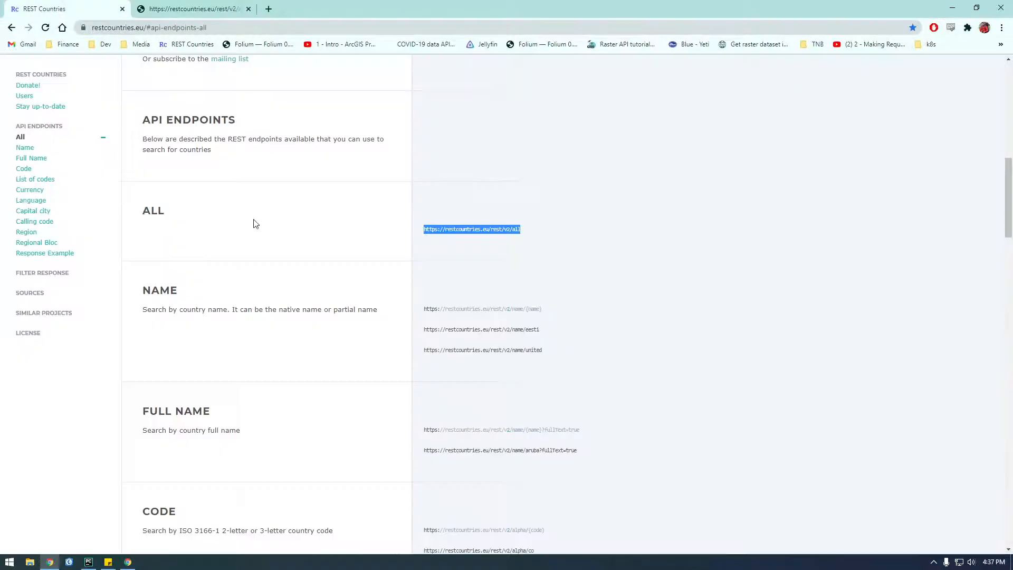
{"action": "mouse_move", "coordinate": [479, 268]}
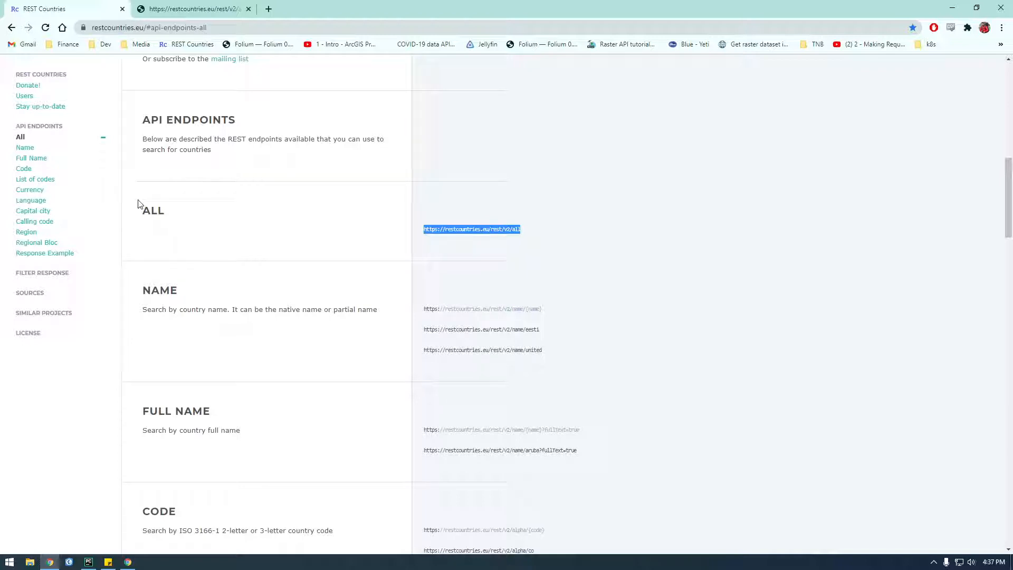
{"action": "mouse_move", "coordinate": [244, 364]}
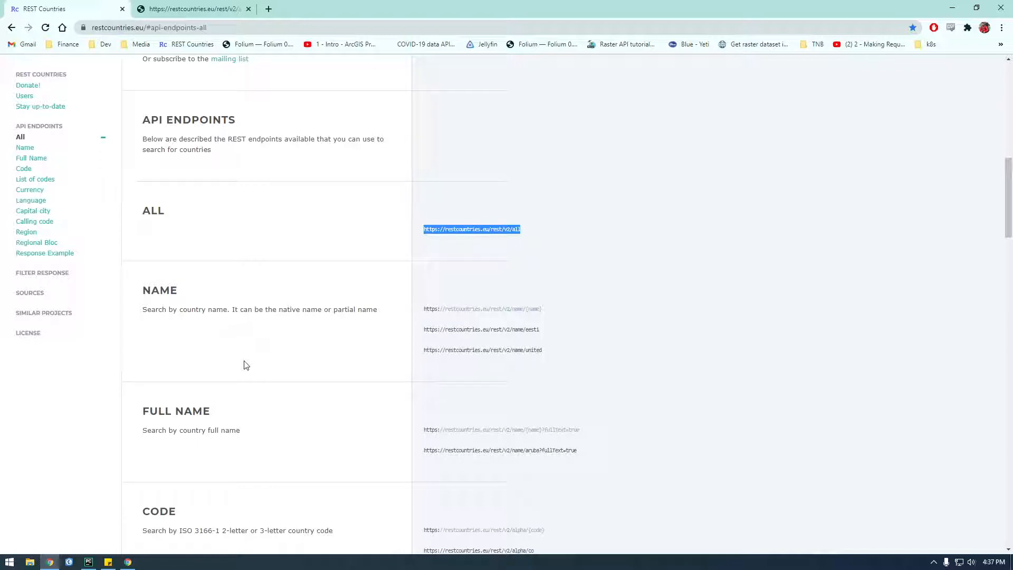
{"action": "mouse_move", "coordinate": [253, 371]}
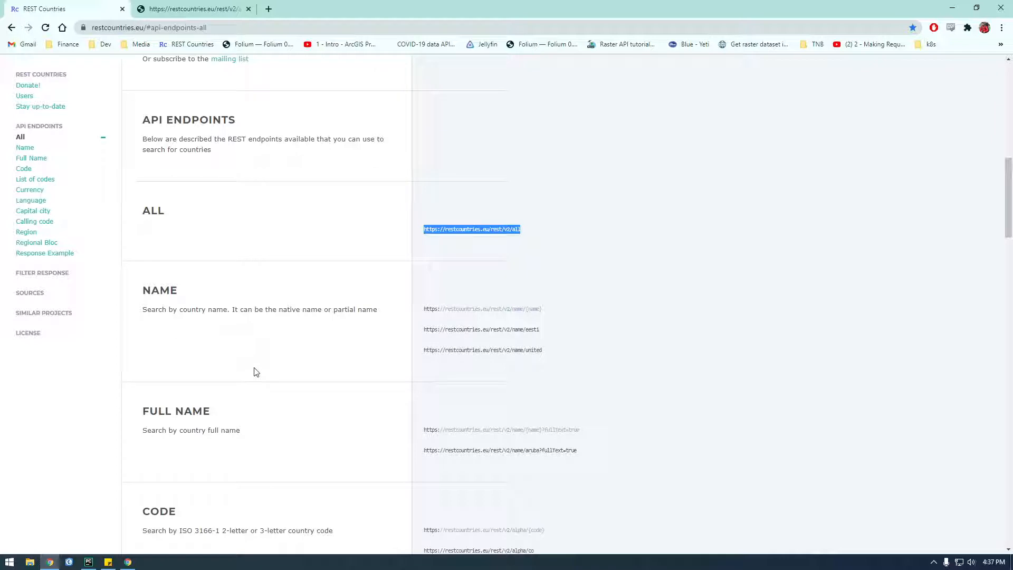
{"action": "mouse_move", "coordinate": [186, 120]}
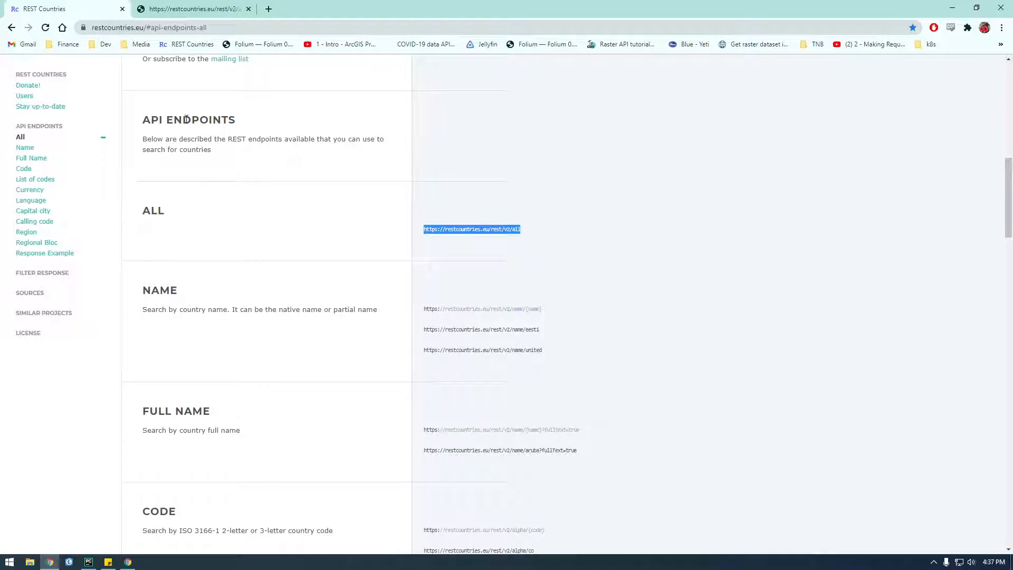
{"action": "mouse_move", "coordinate": [136, 154]}
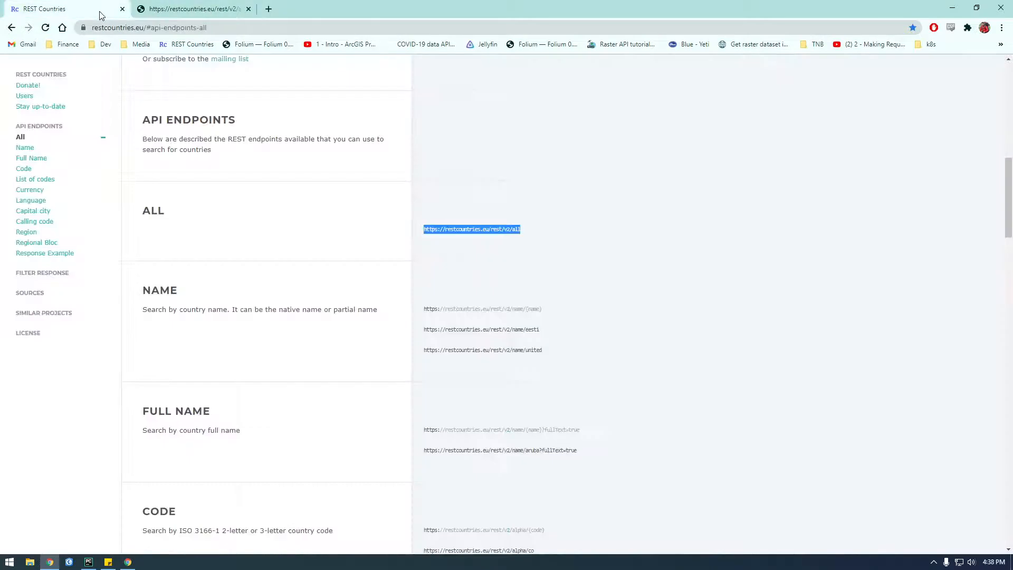
{"action": "left_click", "coordinate": [471, 229]}
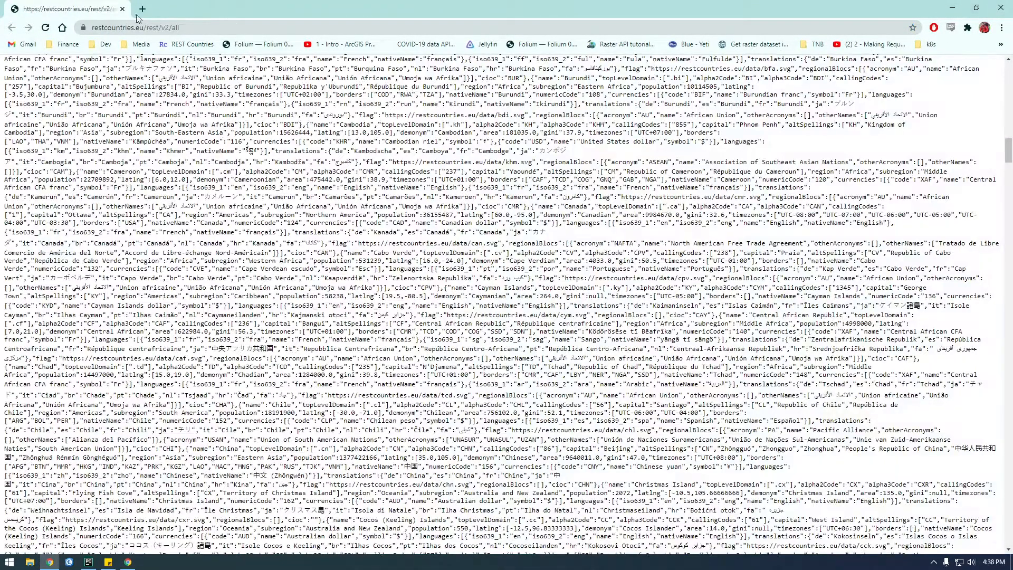
{"action": "left_click", "coordinate": [181, 8]}
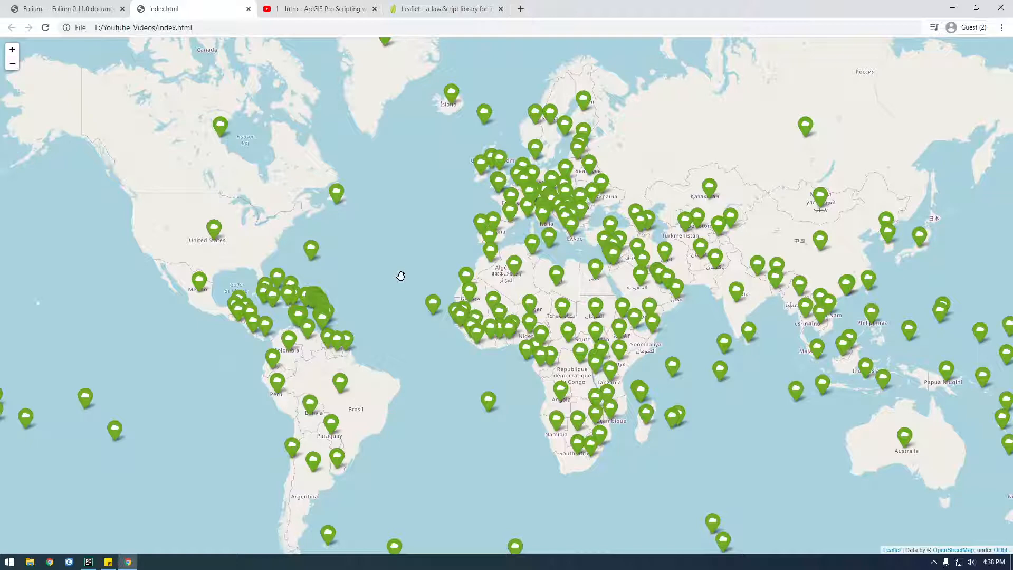
{"action": "mouse_move", "coordinate": [278, 169]}
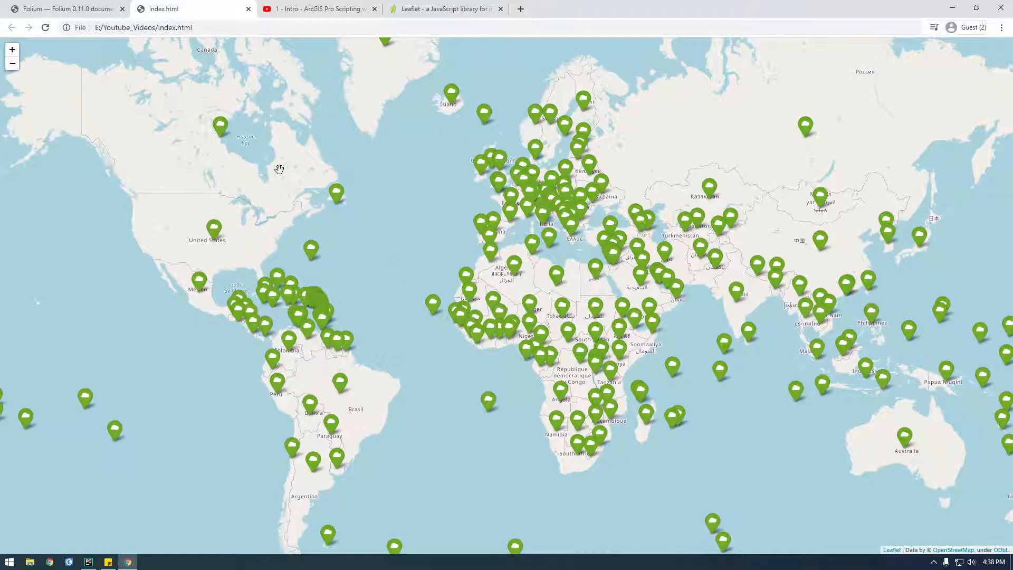
{"action": "mouse_move", "coordinate": [73, 12]}
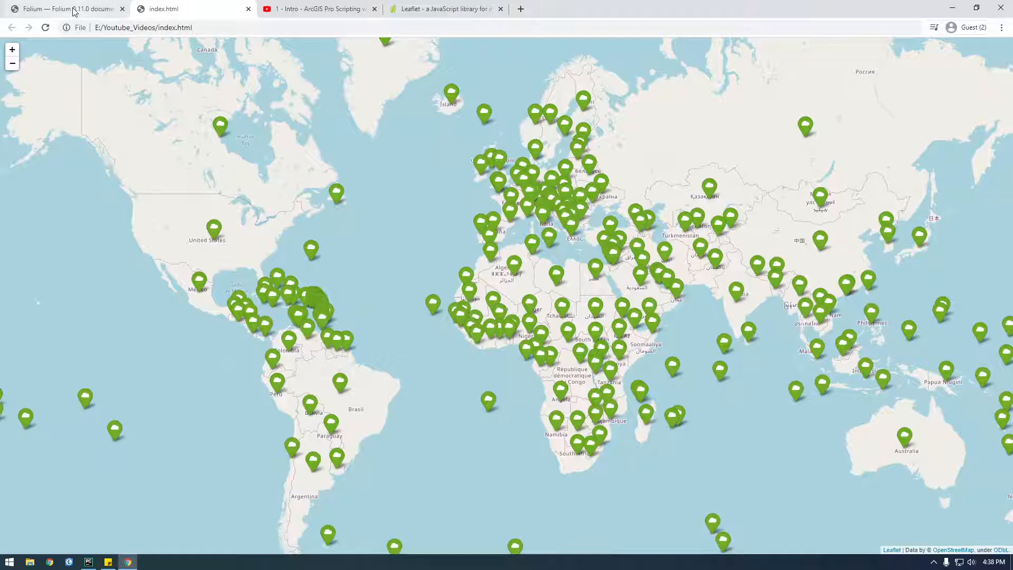
{"action": "left_click", "coordinate": [61, 9]}
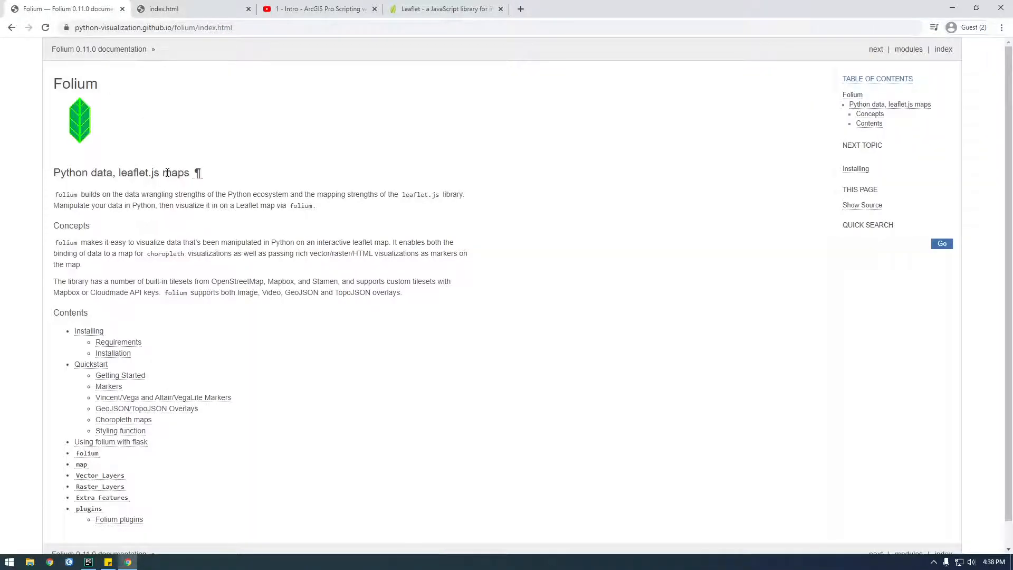
{"action": "left_click", "coordinate": [188, 9]}
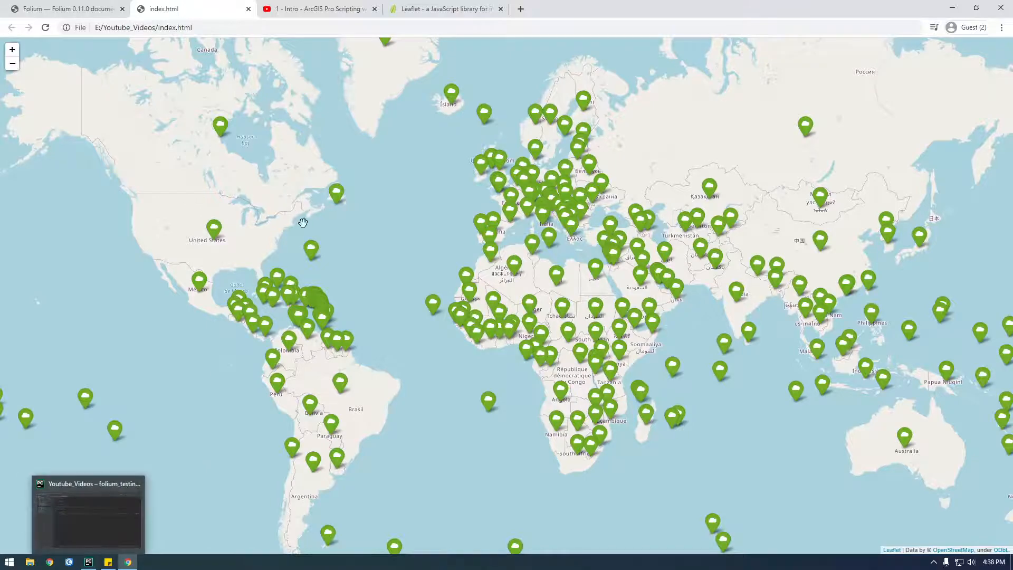
Step: Show folium_testing.py in PyCharm and select all of its code
{"action": "left_click", "coordinate": [87, 561]}
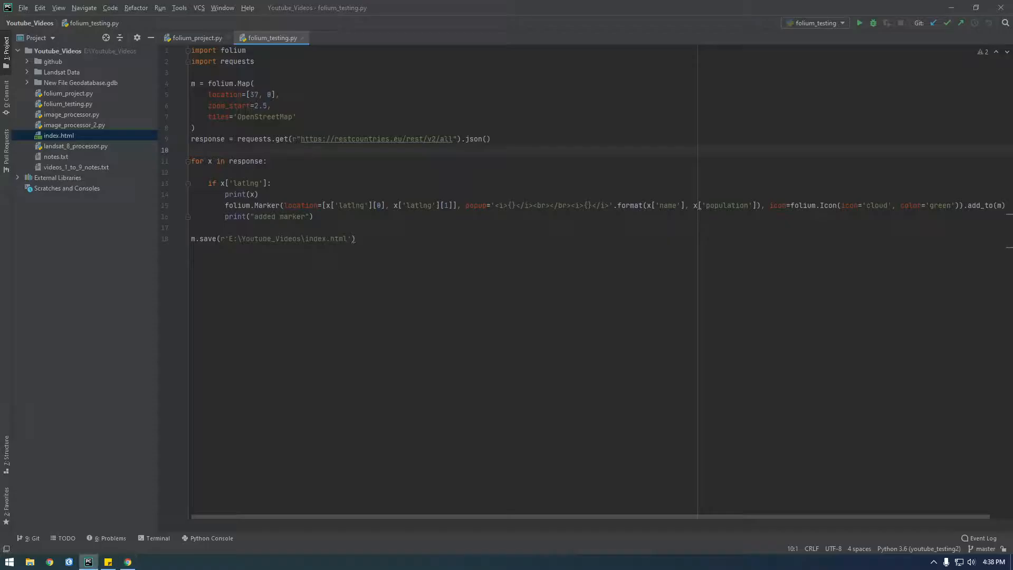
{"action": "key", "text": "ctrl+a"}
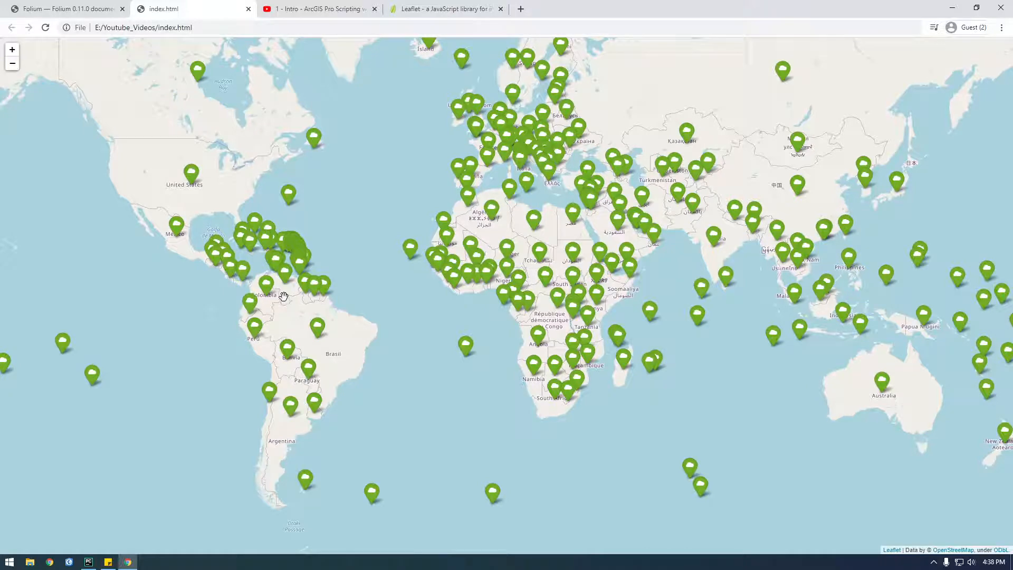
{"action": "mouse_move", "coordinate": [382, 310]}
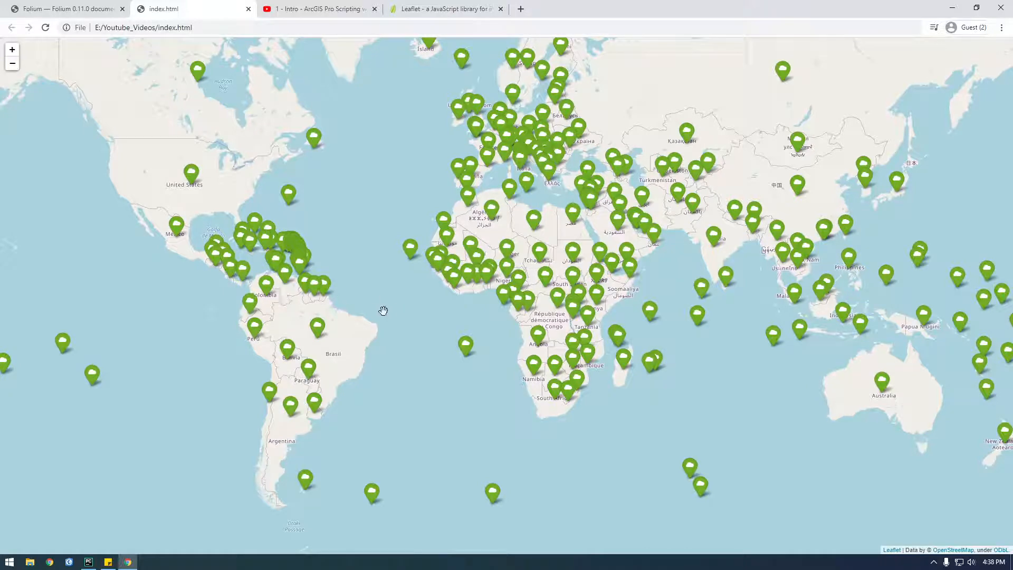
{"action": "mouse_move", "coordinate": [391, 312]}
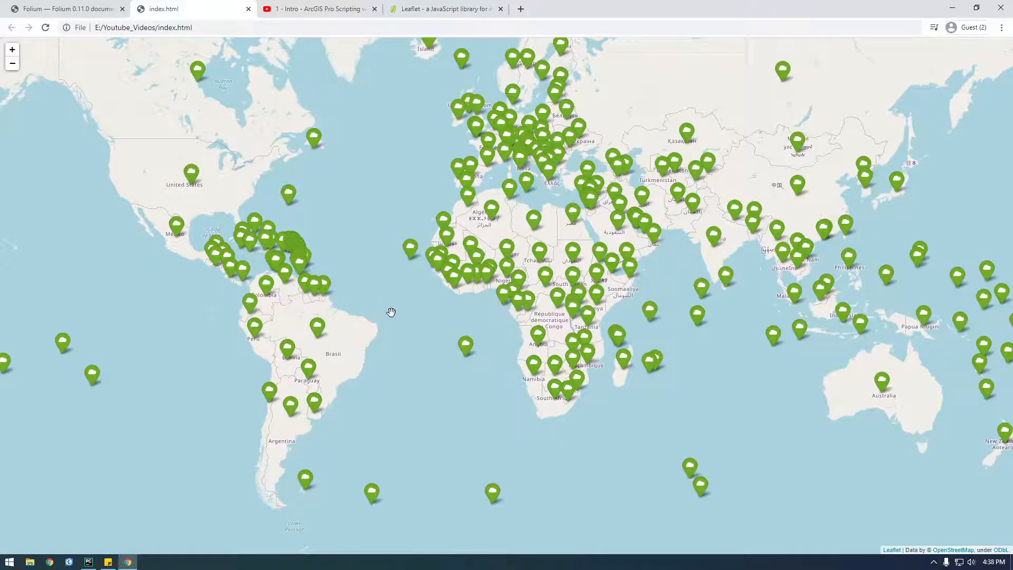